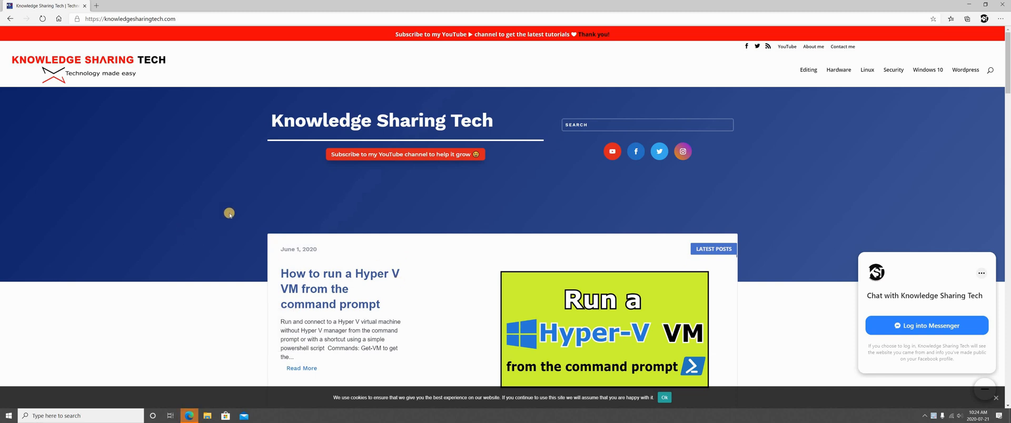
mouse_move(228, 205)
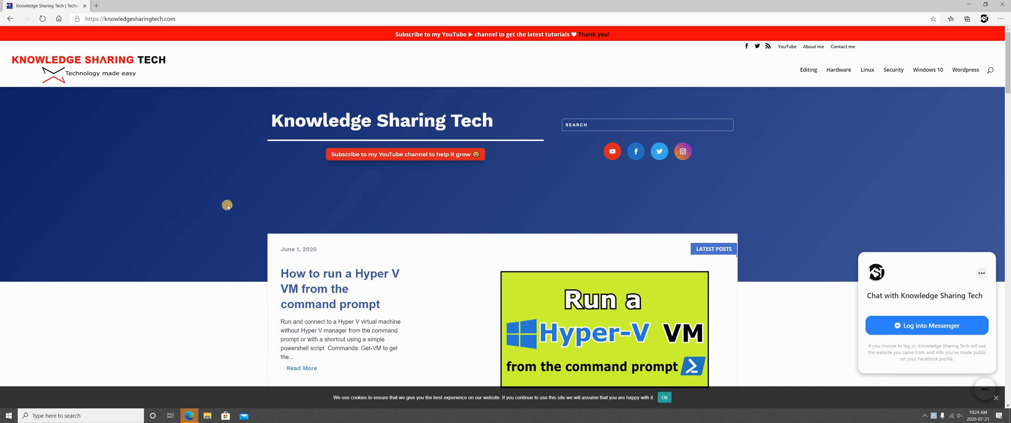
mouse_move(638, 229)
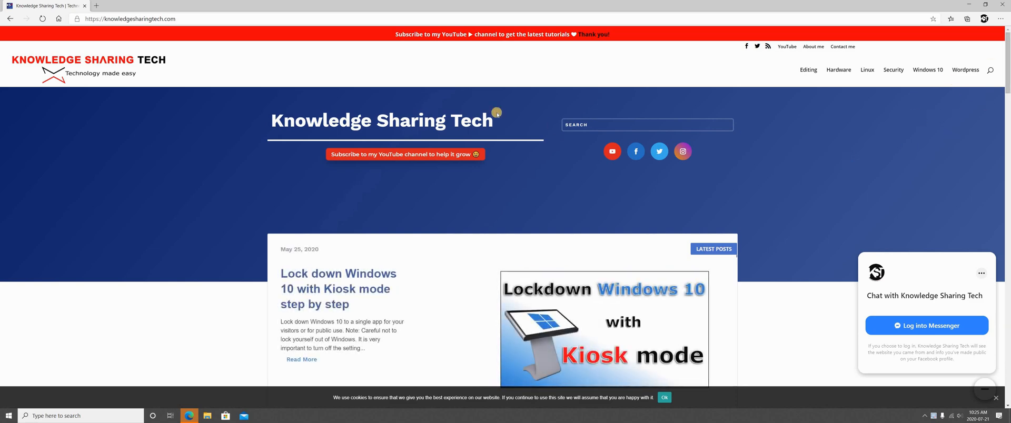
mouse_move(995, 55)
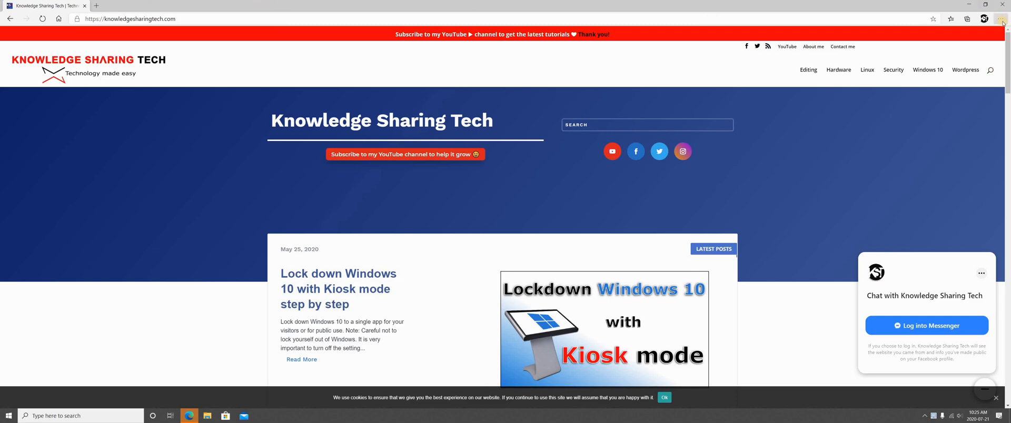
Reach Settings > Privacy and services and scroll to the Clear browsing data options
left_click(1001, 19)
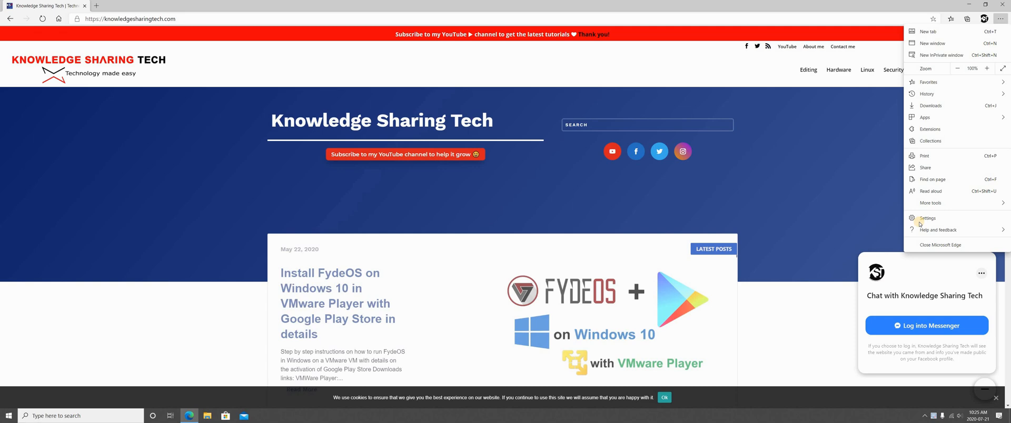
left_click(927, 218)
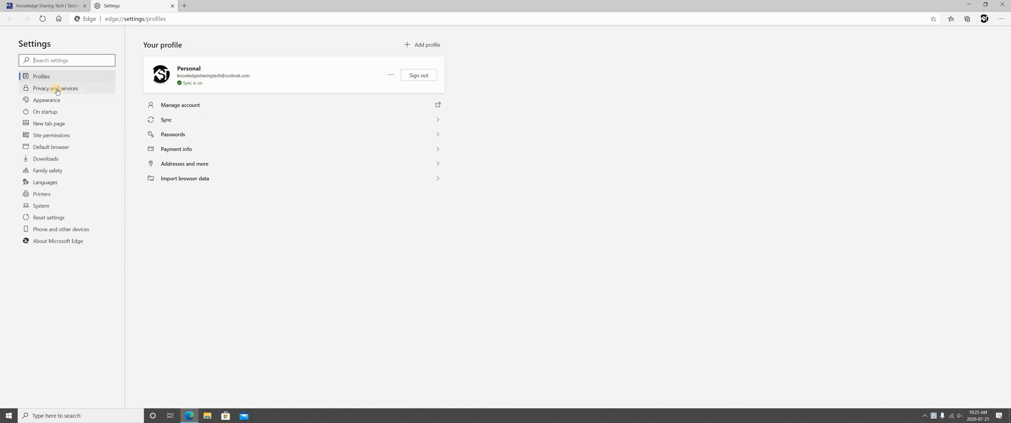
left_click(56, 88)
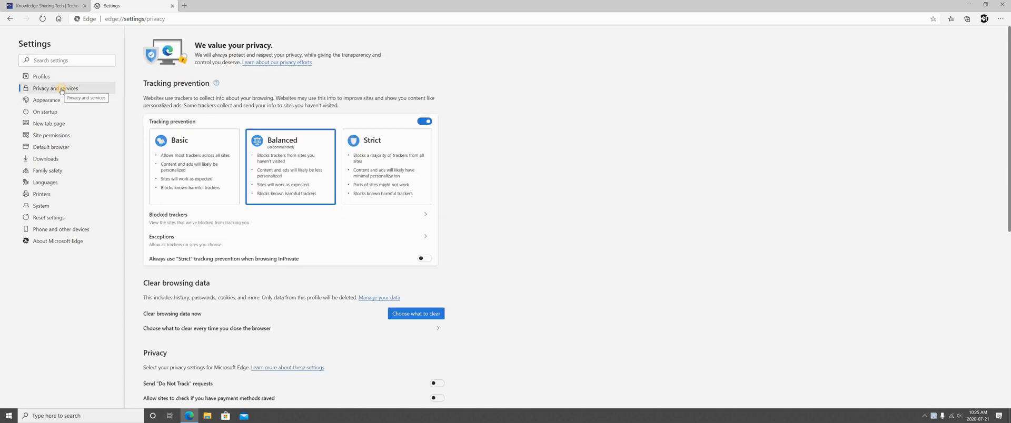
scroll("down", 3)
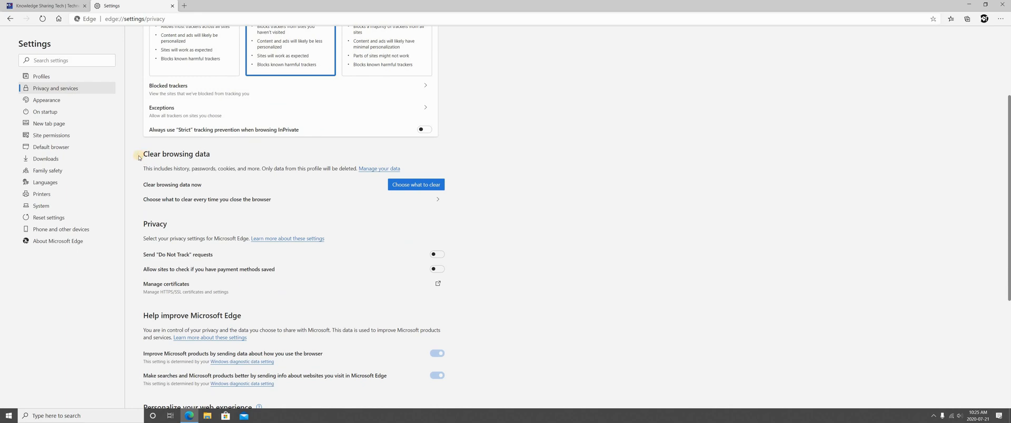
mouse_move(207, 165)
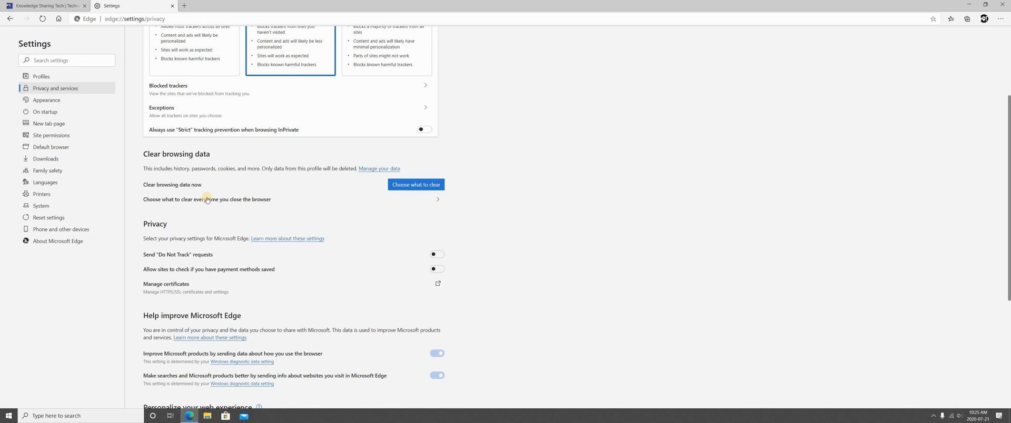
mouse_move(261, 201)
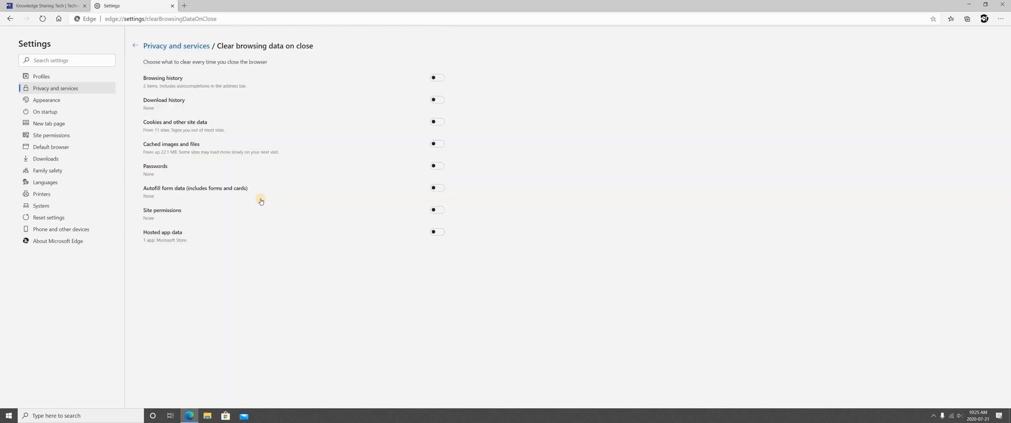
mouse_move(164, 61)
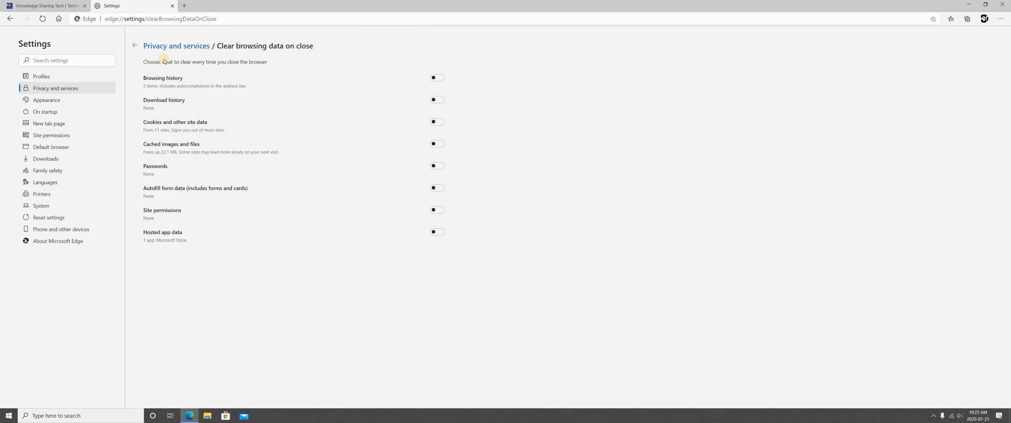
mouse_move(172, 92)
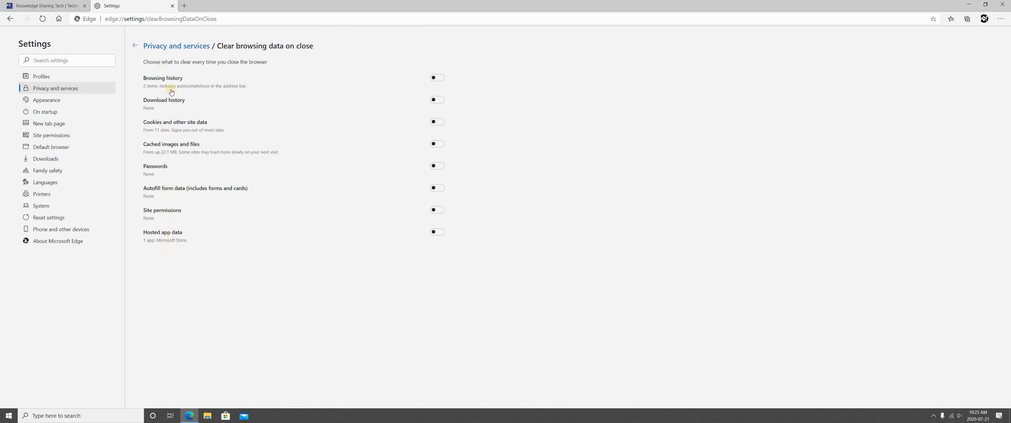
mouse_move(173, 249)
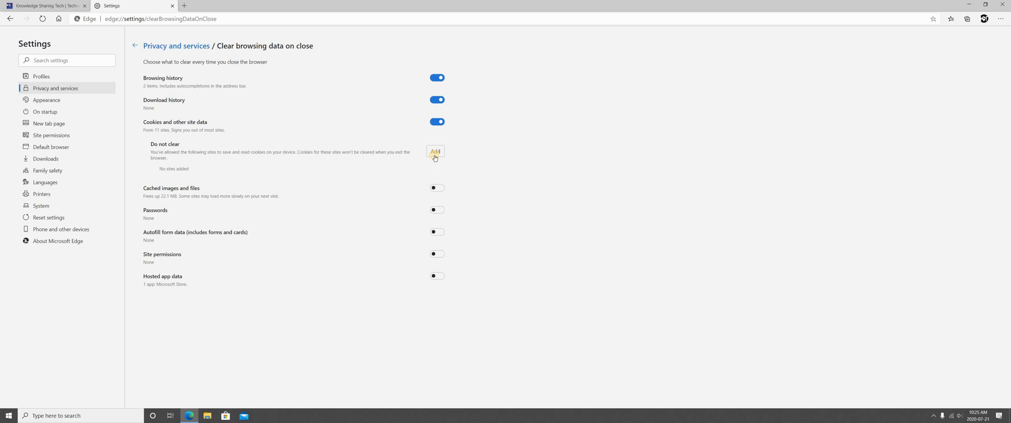
mouse_move(143, 84)
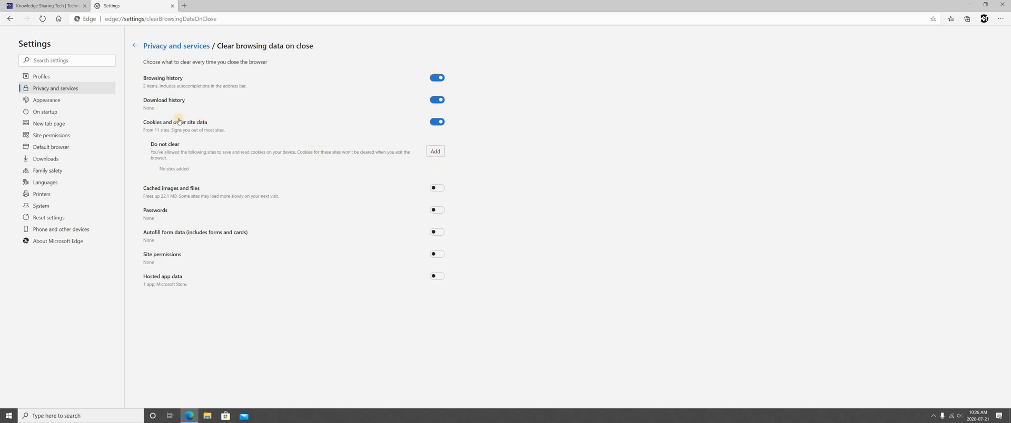
mouse_move(179, 132)
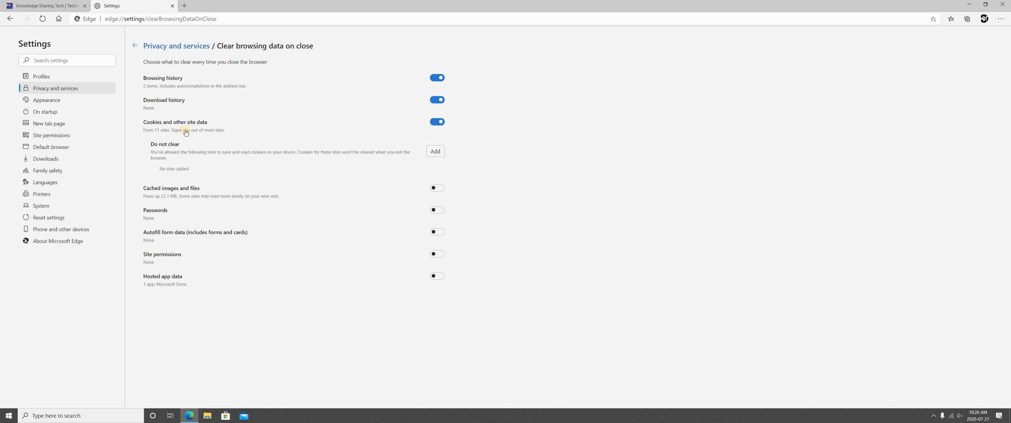
mouse_move(203, 126)
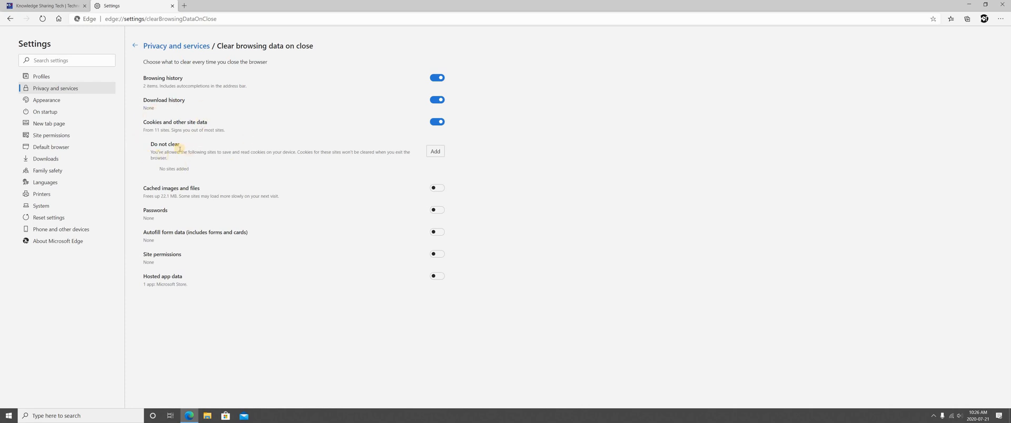
mouse_move(253, 146)
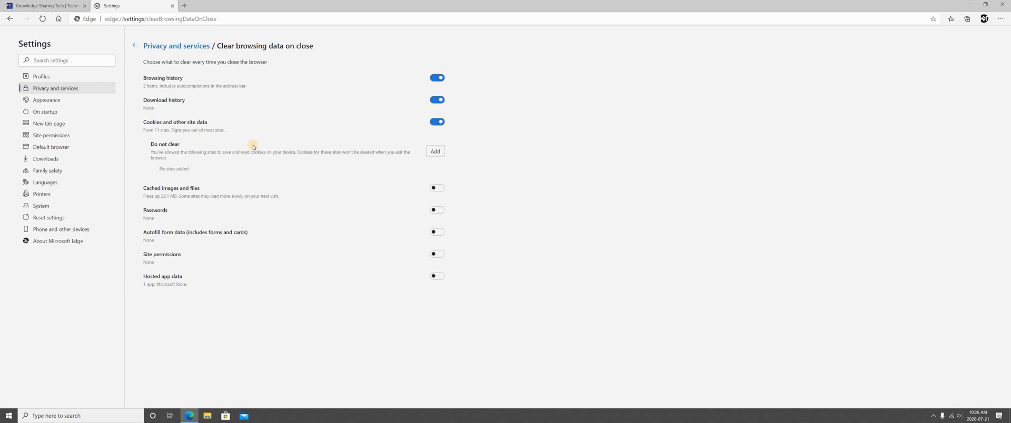
mouse_move(367, 177)
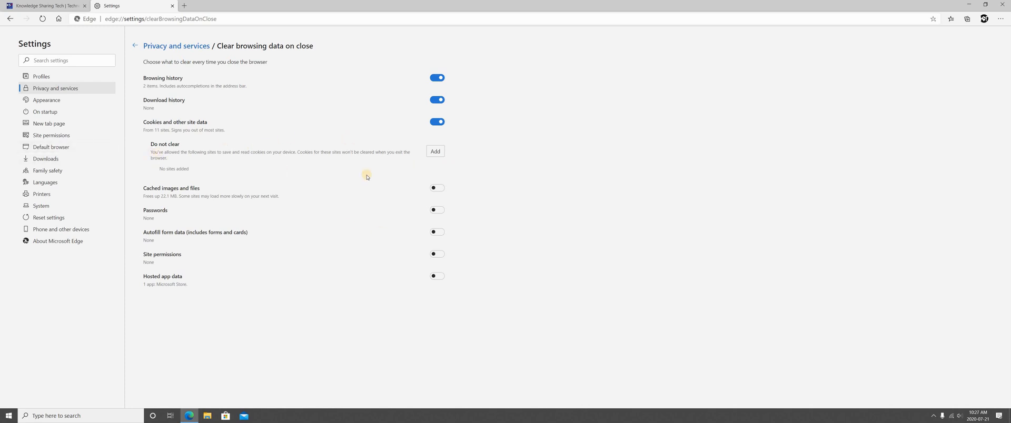
left_click(435, 151)
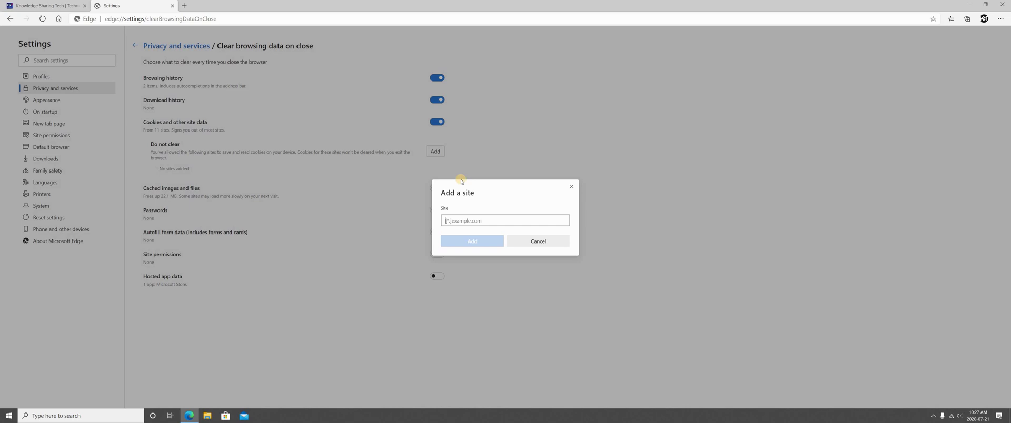
type("knowledge")
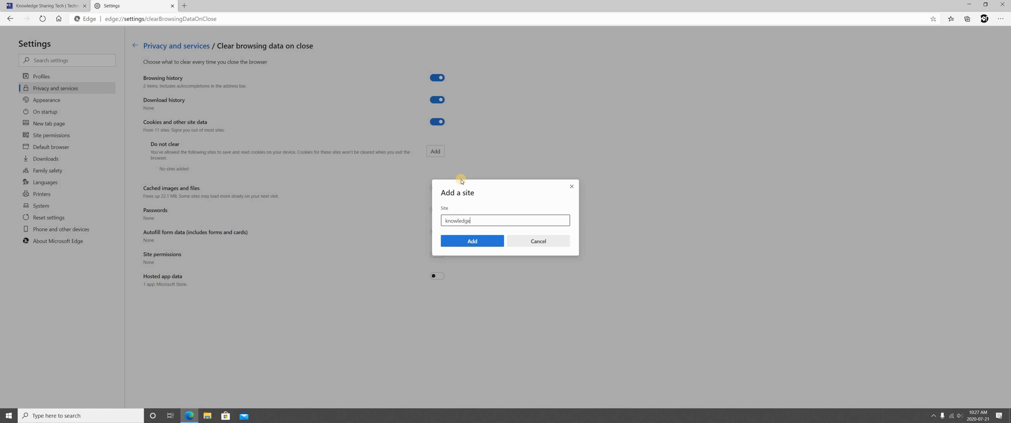
type("sharingtec")
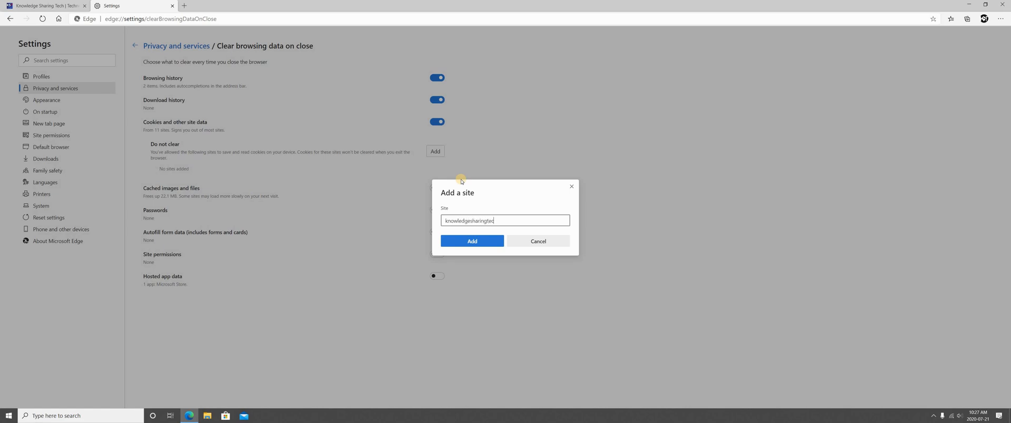
type("h.com")
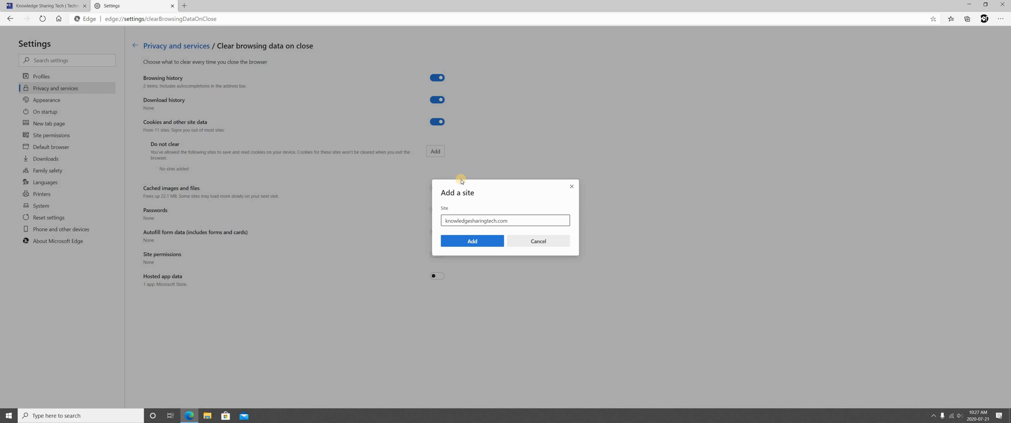
left_click(472, 241)
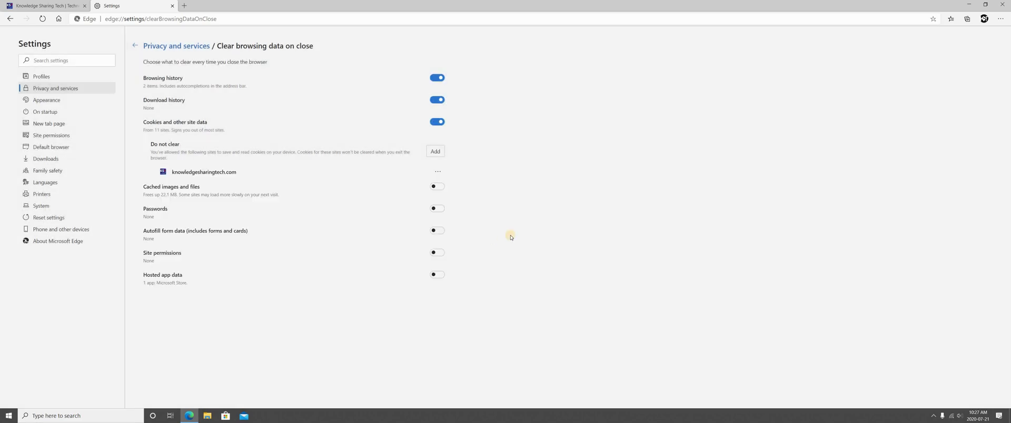
mouse_move(219, 162)
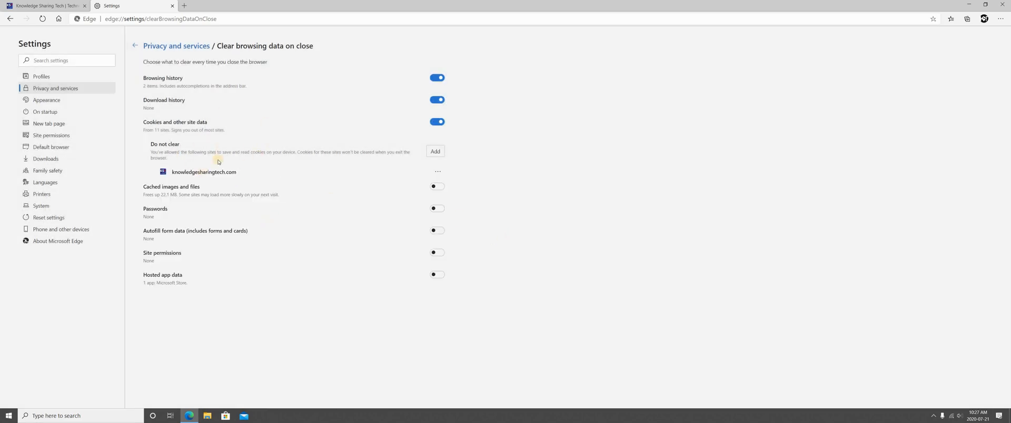
mouse_move(184, 147)
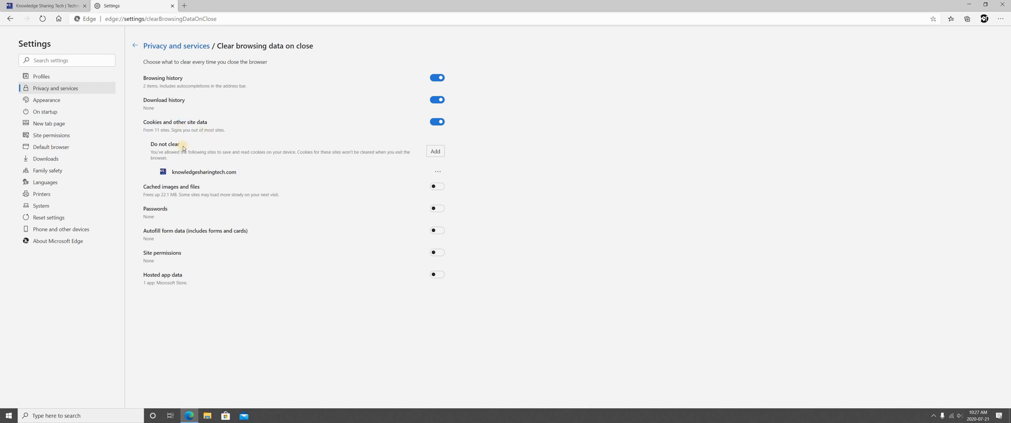
mouse_move(196, 189)
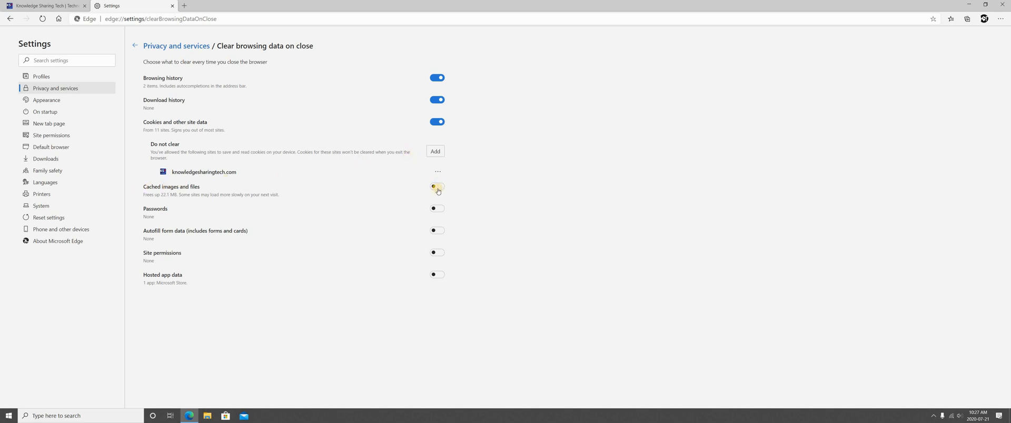
Enable clearing of cached images, passwords, autofill form data, site permissions and hosted app data on close
left_click(437, 187)
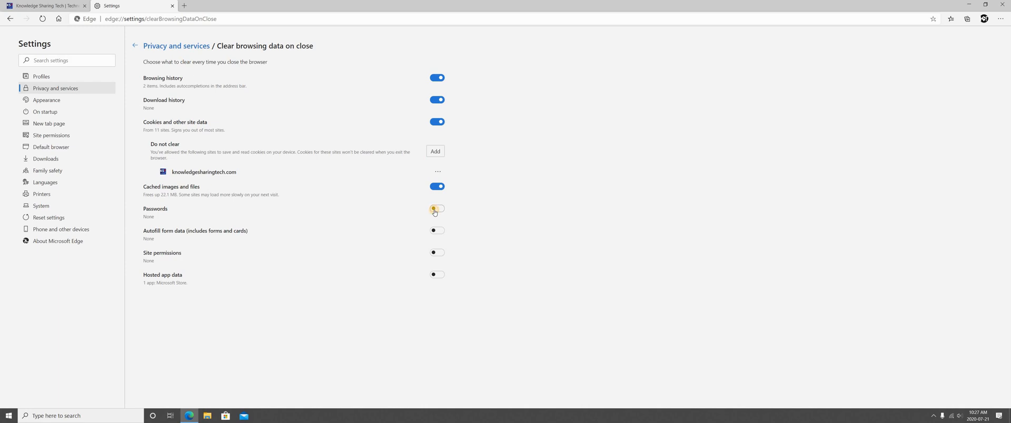
left_click(436, 209)
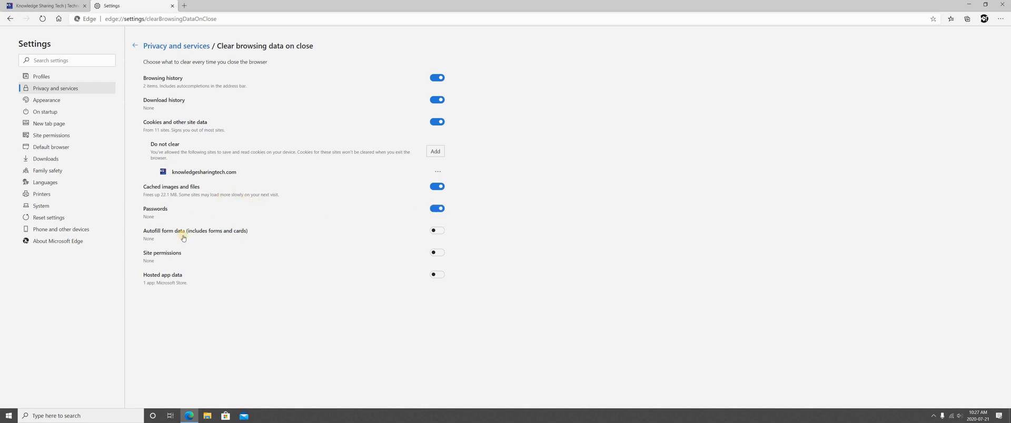
mouse_move(415, 239)
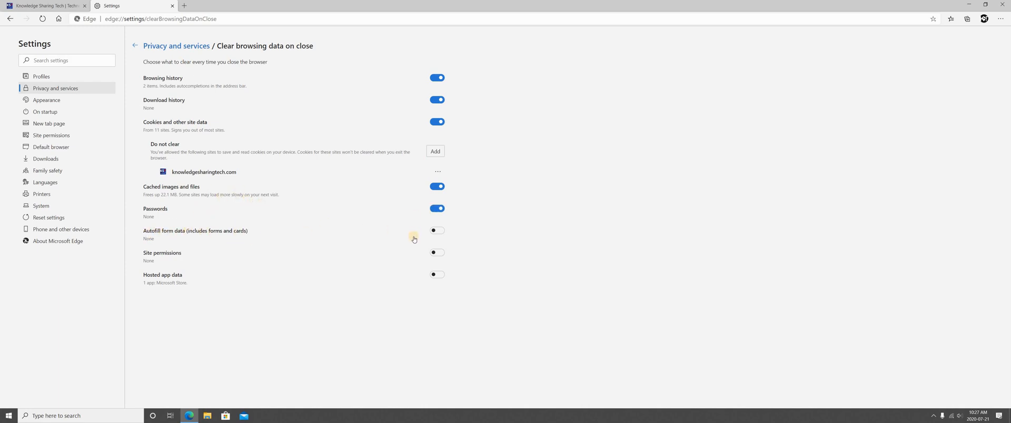
left_click(436, 230)
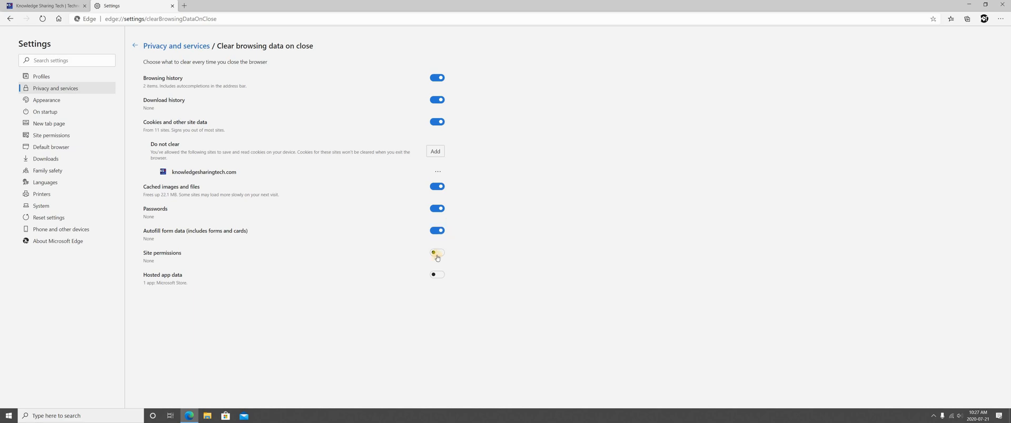
left_click(436, 254)
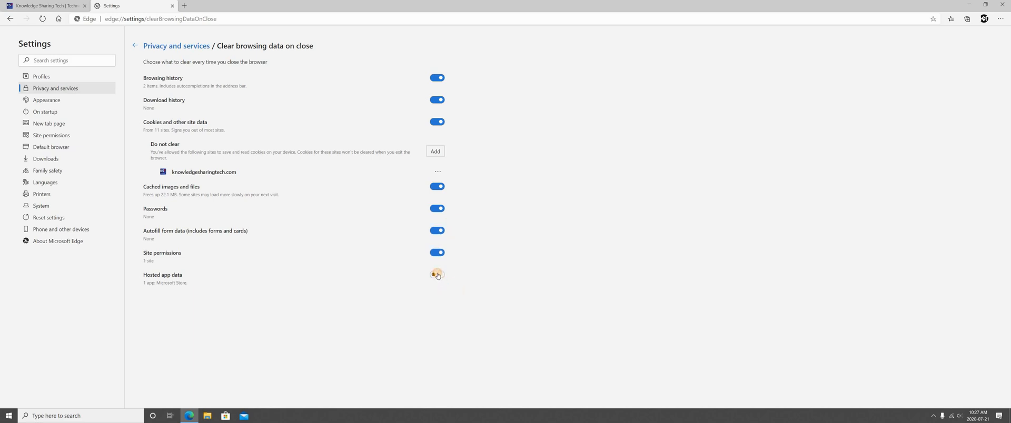
left_click(436, 275)
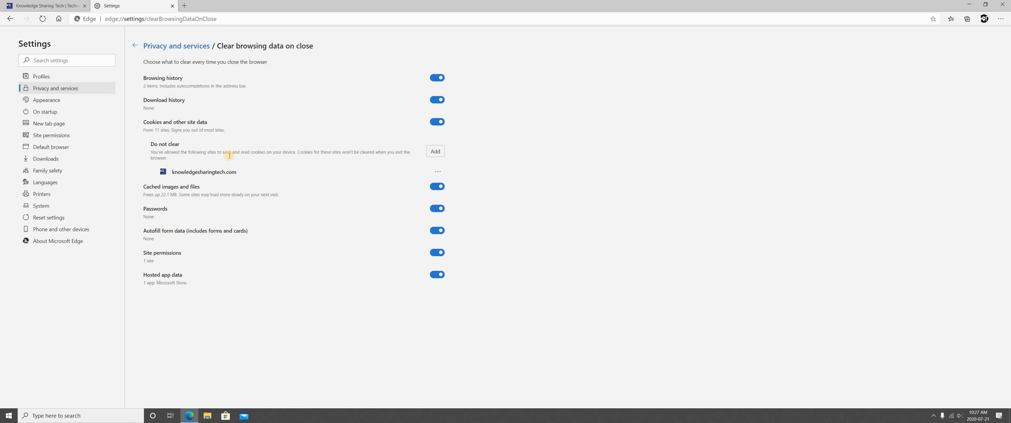
mouse_move(413, 161)
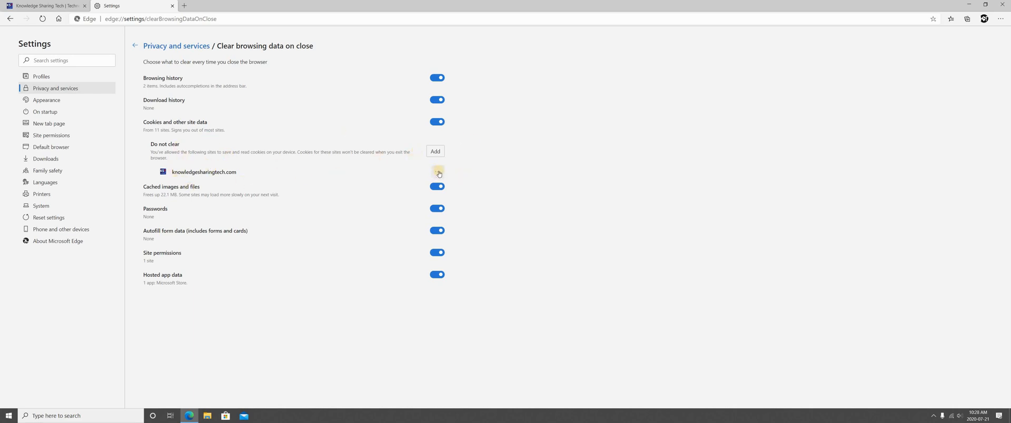
mouse_move(438, 173)
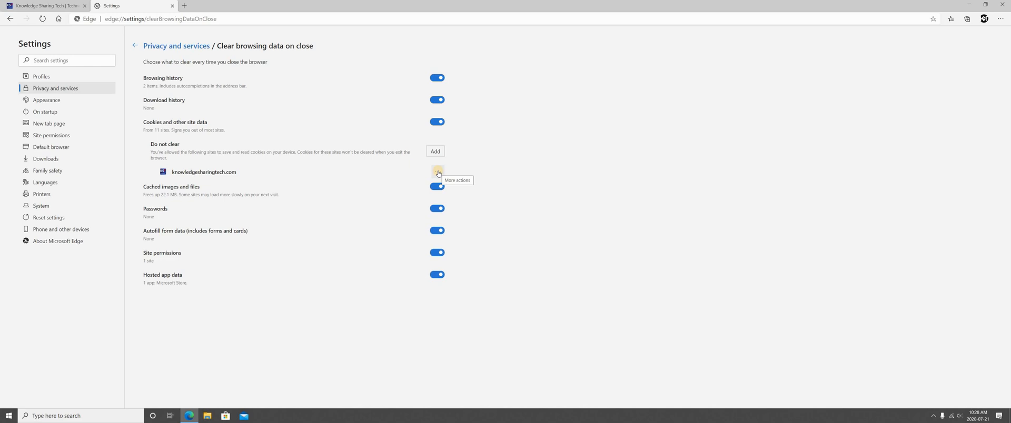
left_click(438, 174)
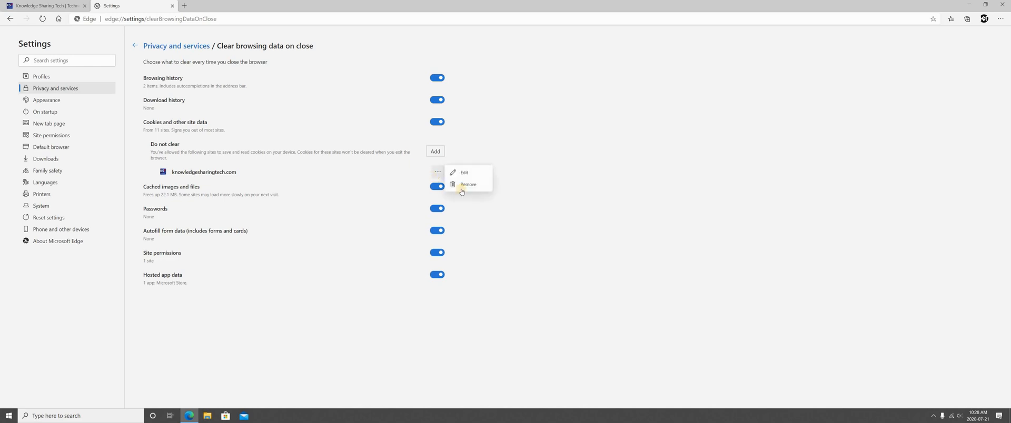
mouse_move(306, 189)
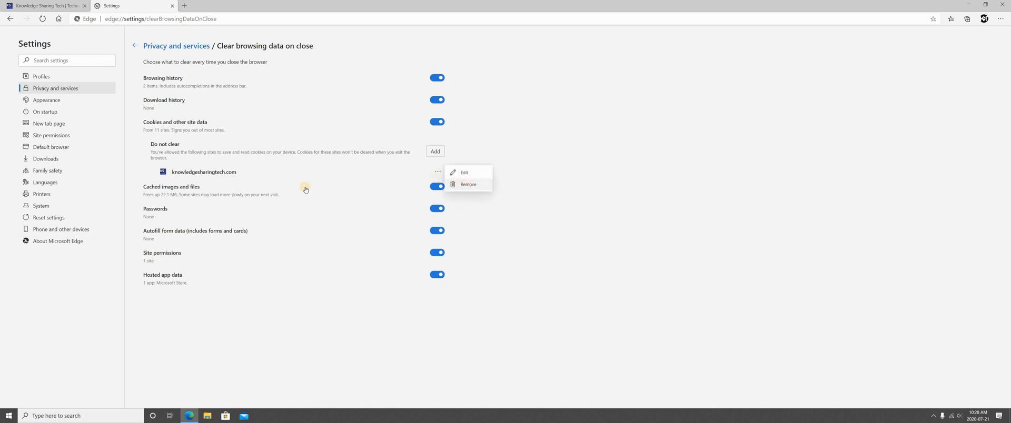
left_click(468, 184)
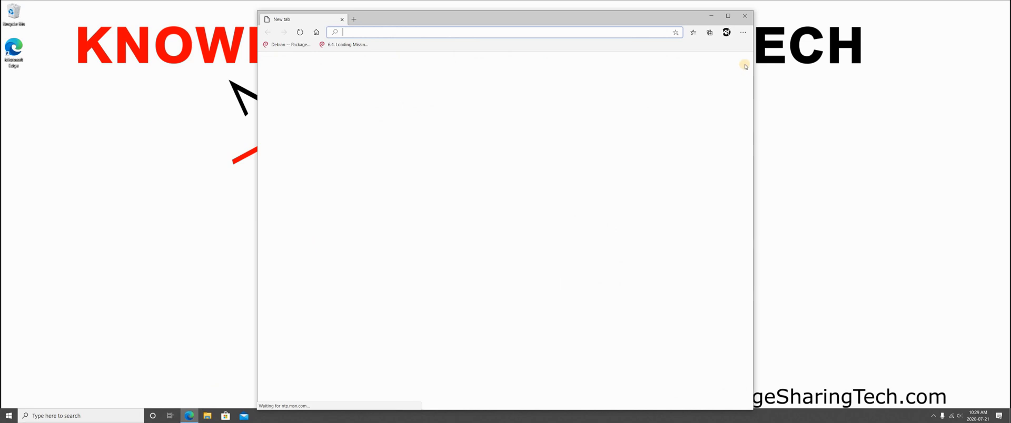
Maximize relaunched Edge, check 'kn' address-bar suggestions show no history, and confirm Recently closed is empty
left_click(729, 15)
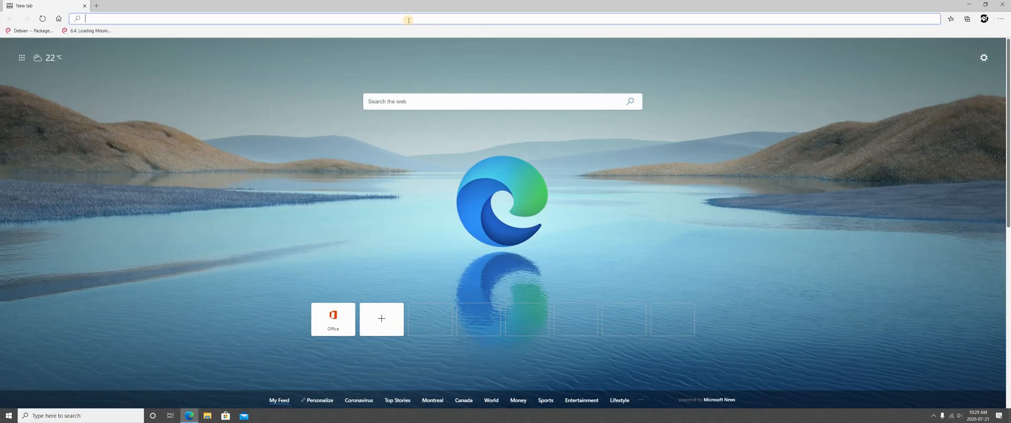
type("kn")
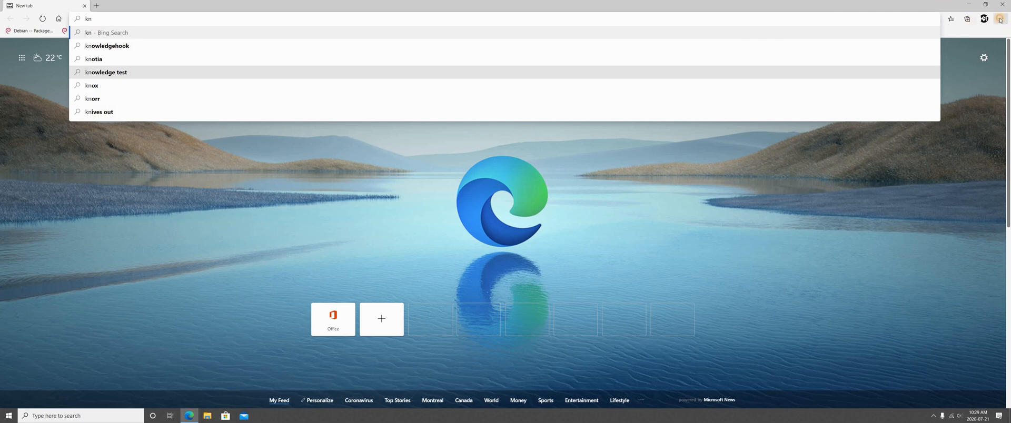
left_click(1002, 19)
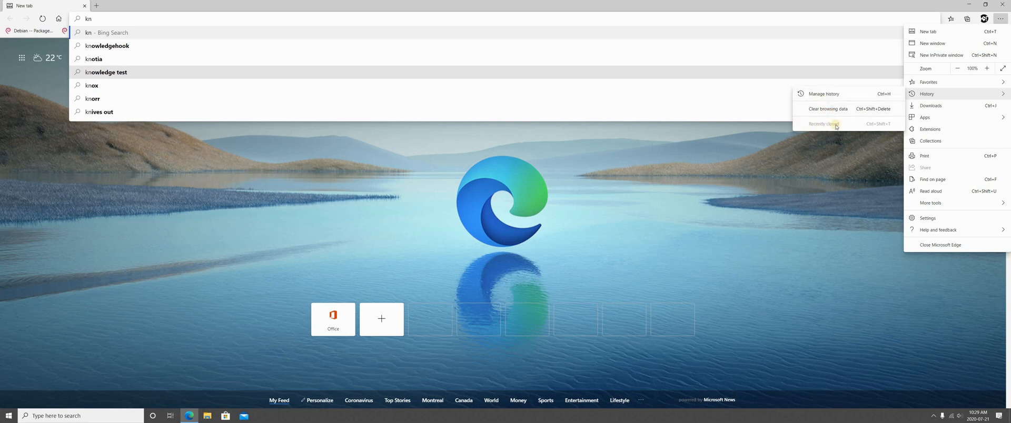
left_click(829, 124)
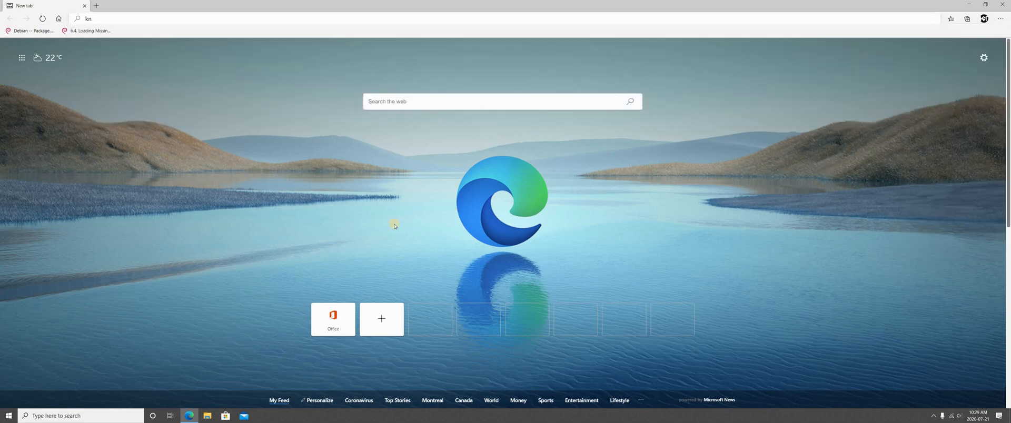
mouse_move(315, 233)
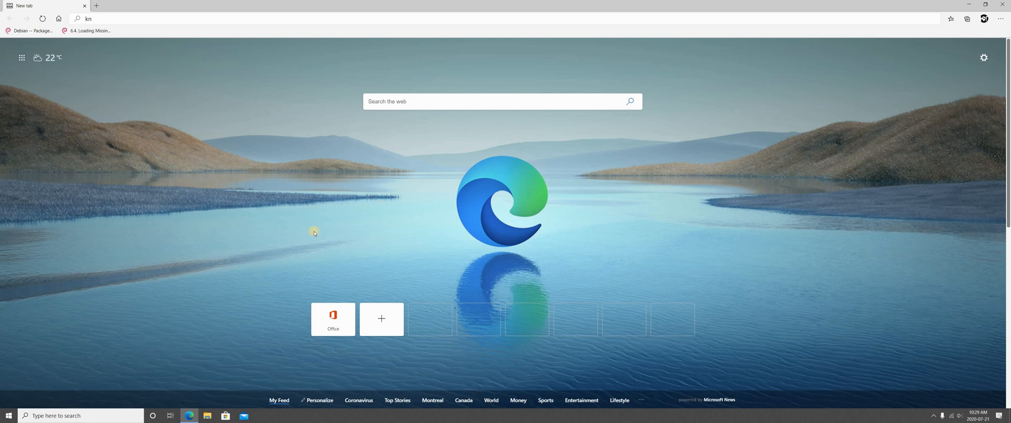
mouse_move(455, 192)
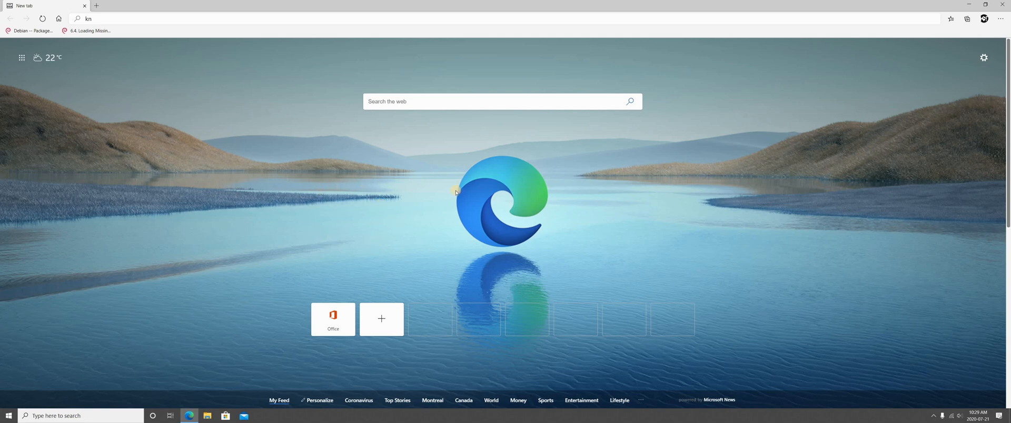